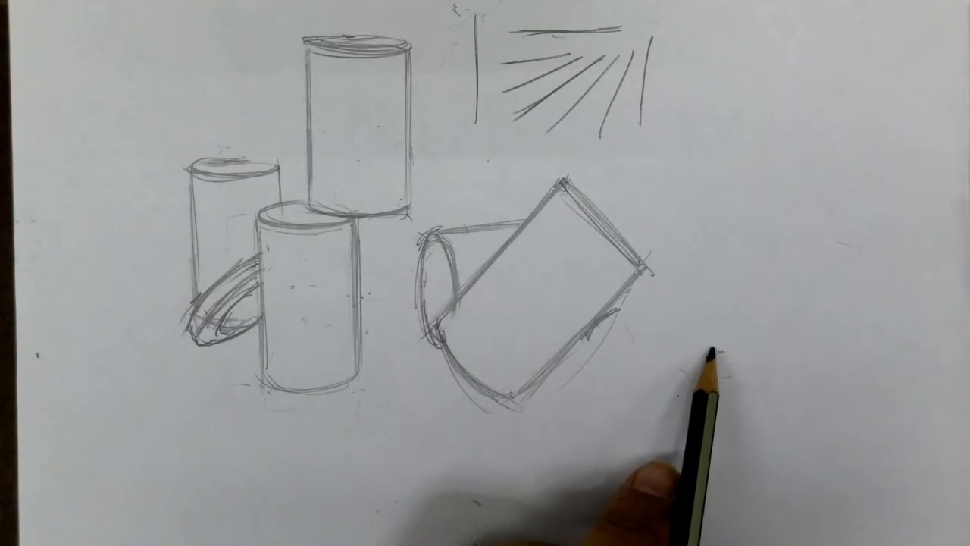
mouse_move(713, 356)
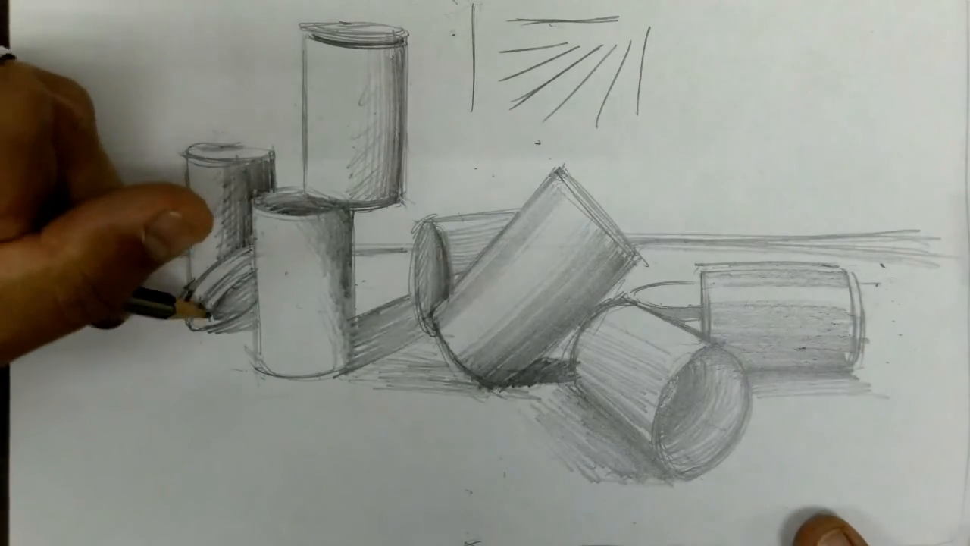
mouse_move(174, 296)
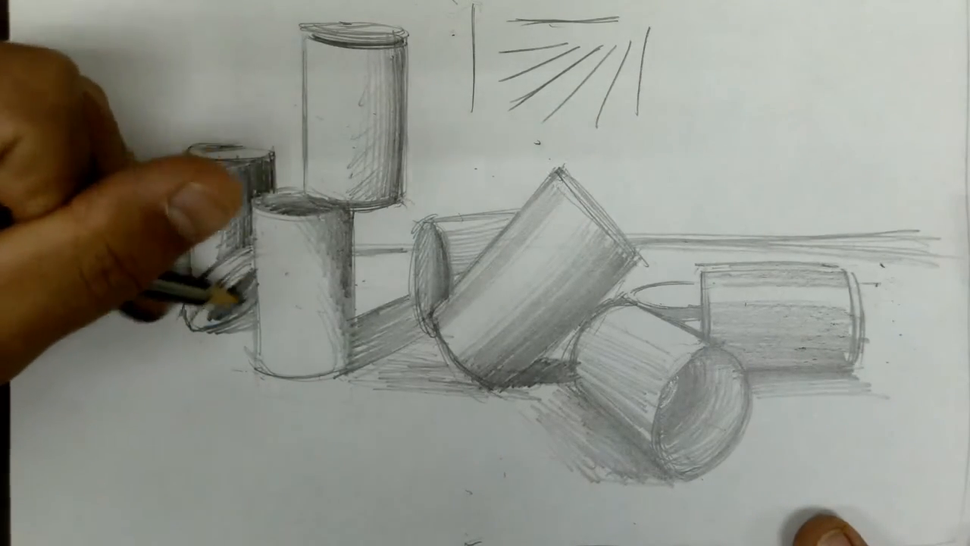